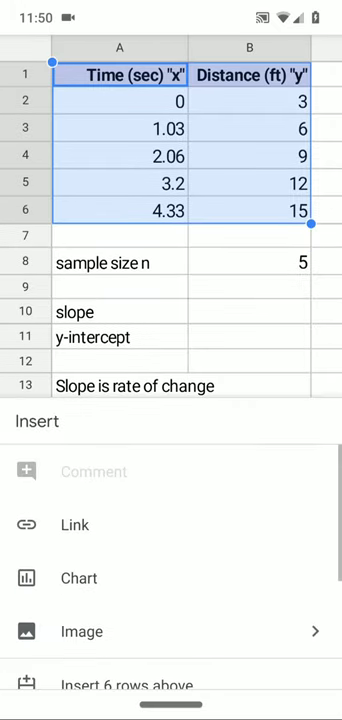
Insert a chart from the A1:B6 time and distance data and make it a scatter chart.
left_click(78, 577)
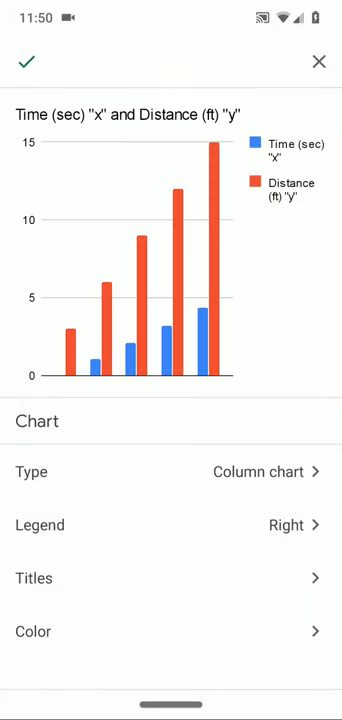
left_click(171, 471)
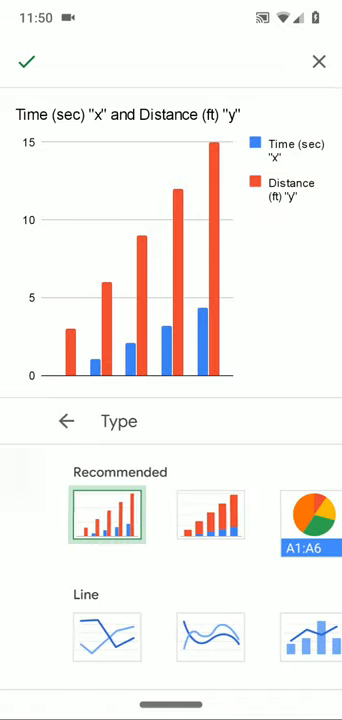
scroll("down", 3)
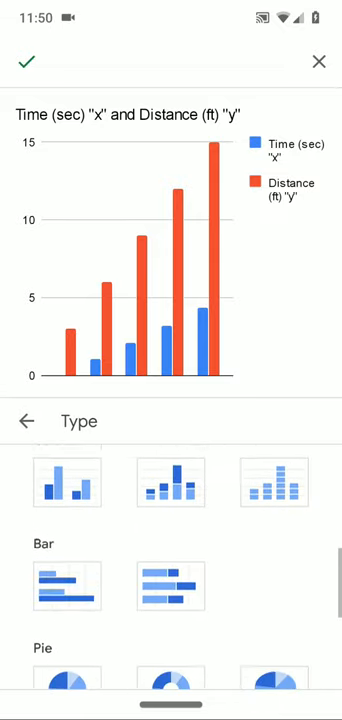
left_click(67, 589)
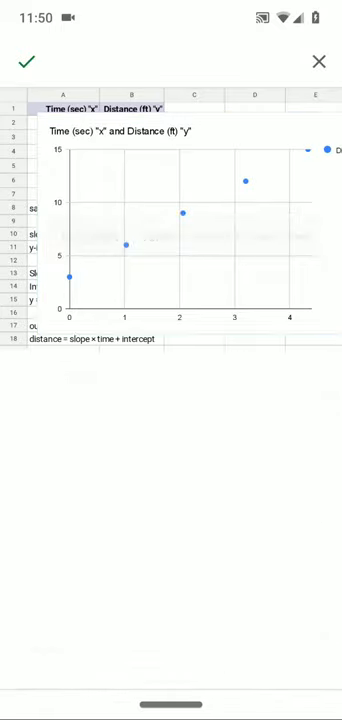
Set the chart legend to None and title the axes Time and Distance.
left_click(180, 230)
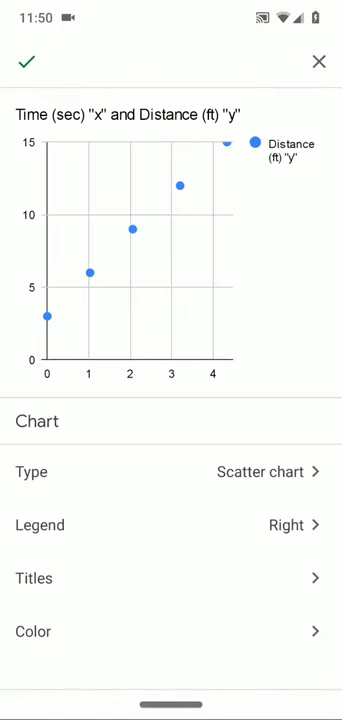
left_click(171, 525)
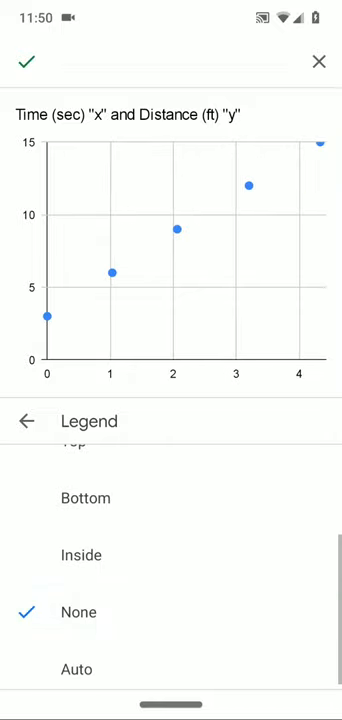
left_click(26, 421)
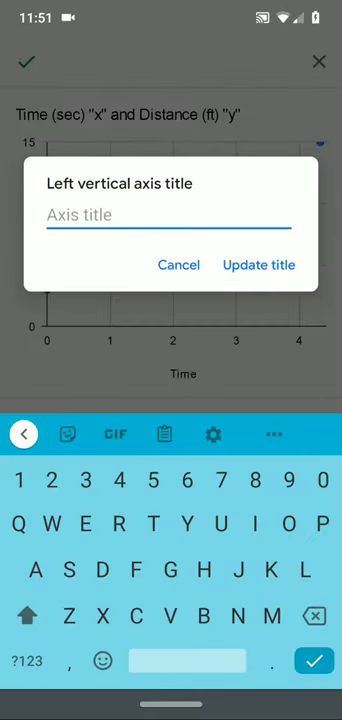
type("Dista")
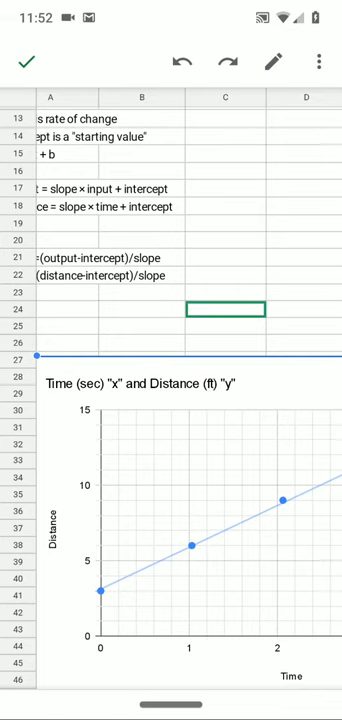
Scroll back up to the data pairs and slope and y-intercept labels.
scroll("up", 3)
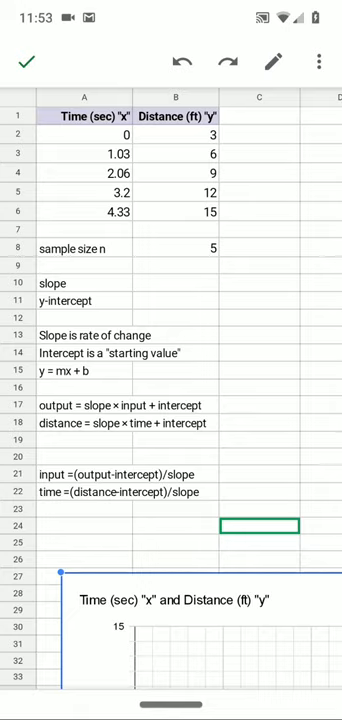
Scroll the sheet to reach cell B10 beside the slope label.
scroll("down", 3)
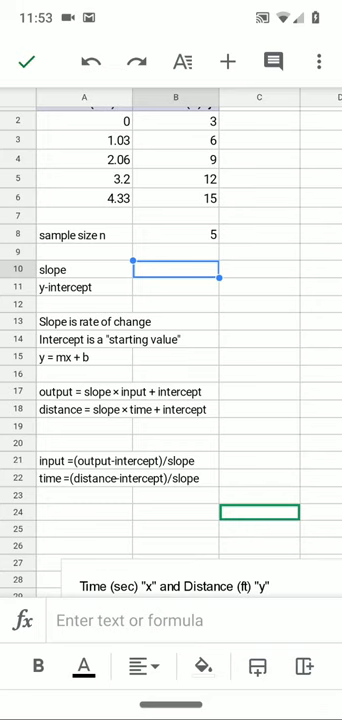
scroll("up", 3)
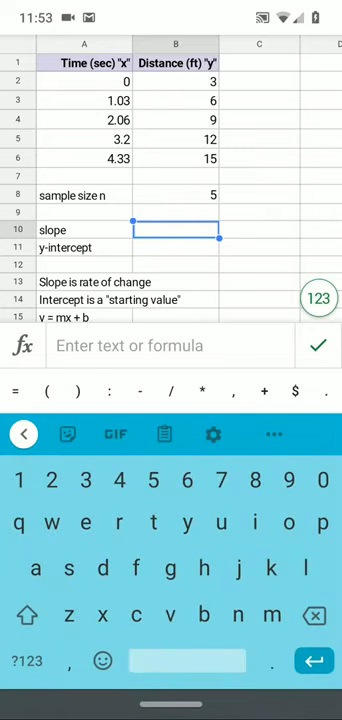
Enter =SLOPE(B2:B6,A2:A6) in B10, returning about 2.768.
type("=")
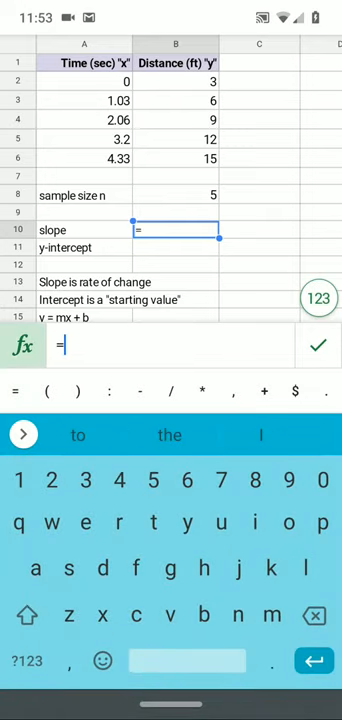
type("SLOPE(B2:B6,A2:A6")
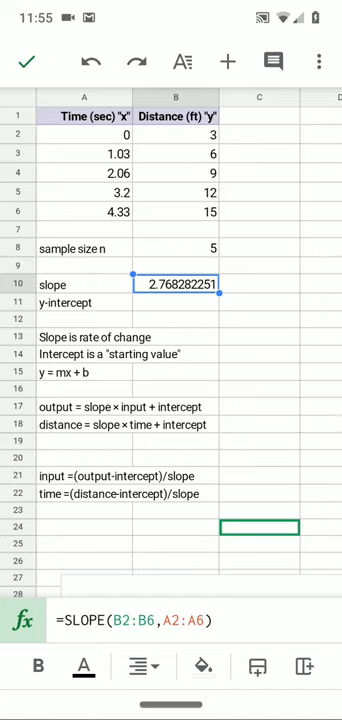
scroll("down", 3)
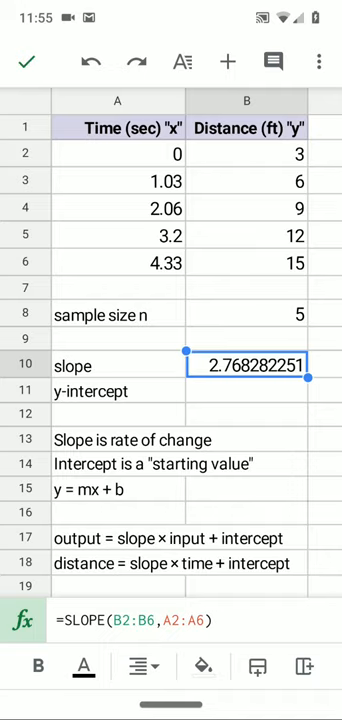
left_click(248, 391)
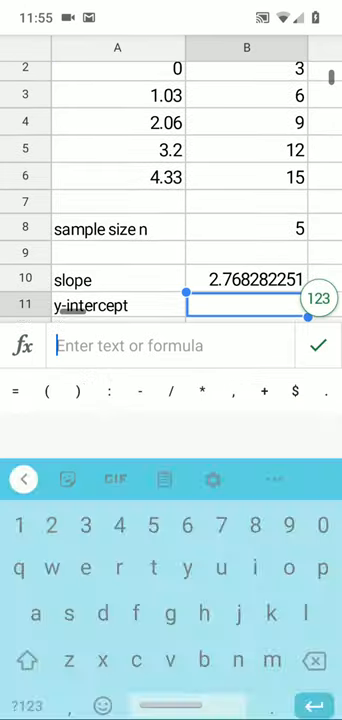
type("=")
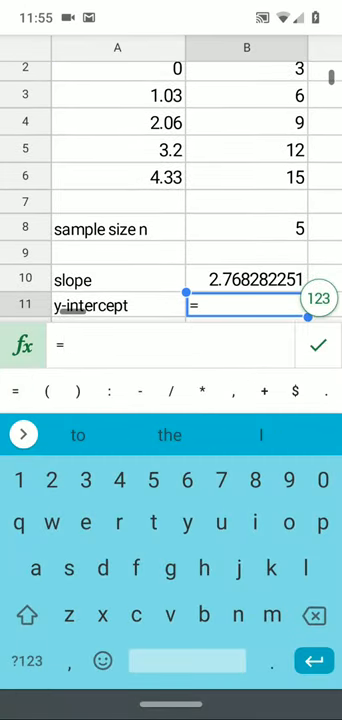
type("in")
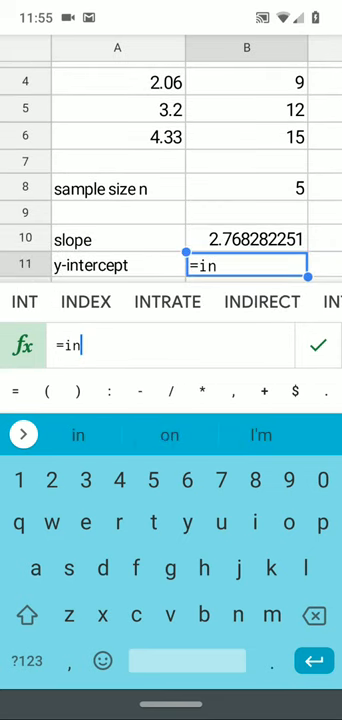
left_click(24, 302)
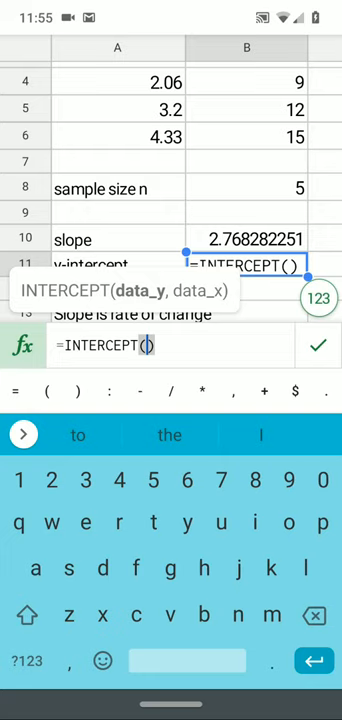
scroll("up", 3)
type("B2:B6, A2:A6")
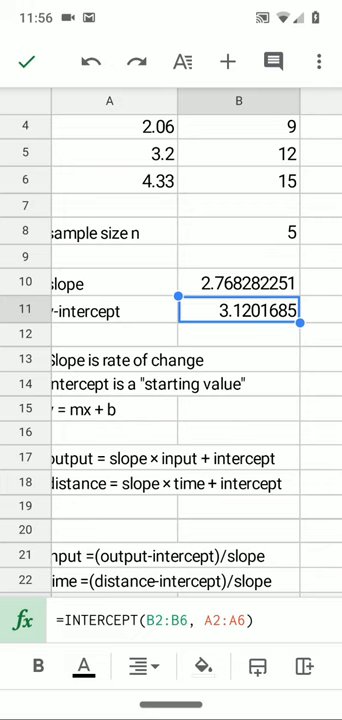
scroll("down", 3)
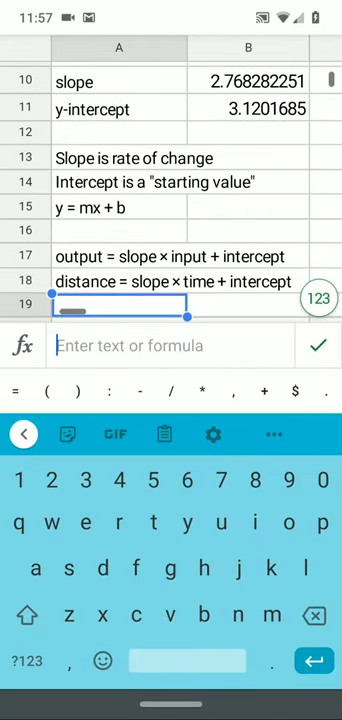
Enter =B10*1.5+B11 in A19, predicting 7.272591876 ft at 1.5 seconds.
type("=B10")
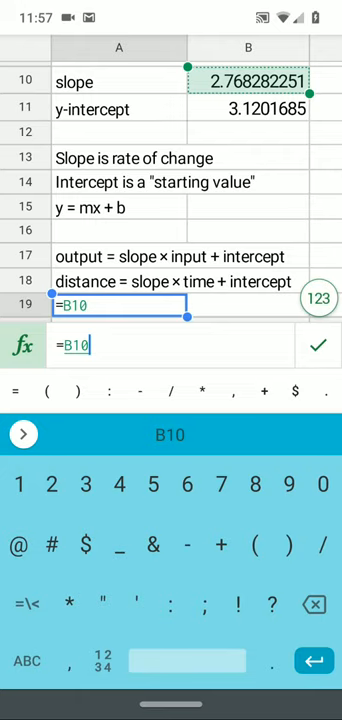
type("*")
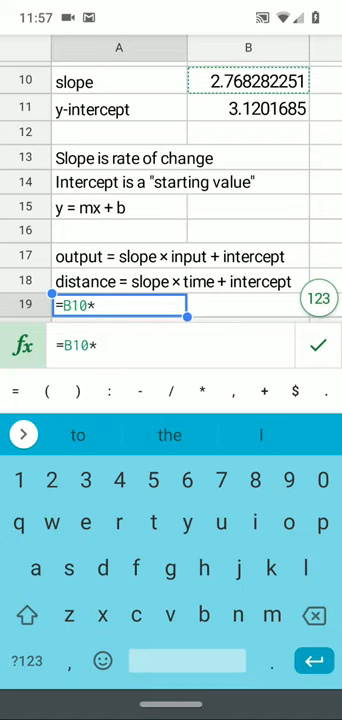
left_click(18, 480)
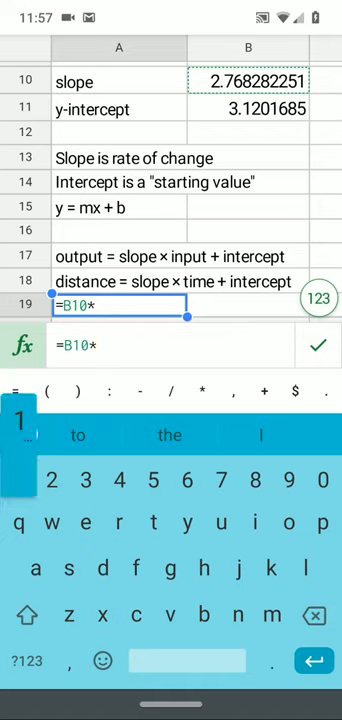
type("1.5")
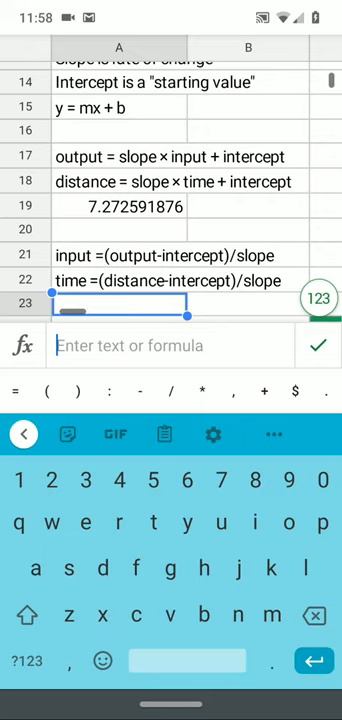
Enter =(11-B11)/B10 in A23, giving a time of 2.846469683 at 11 ft.
type("=(")
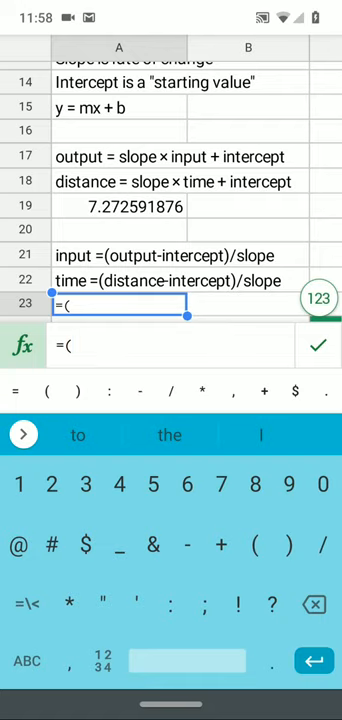
type("11")
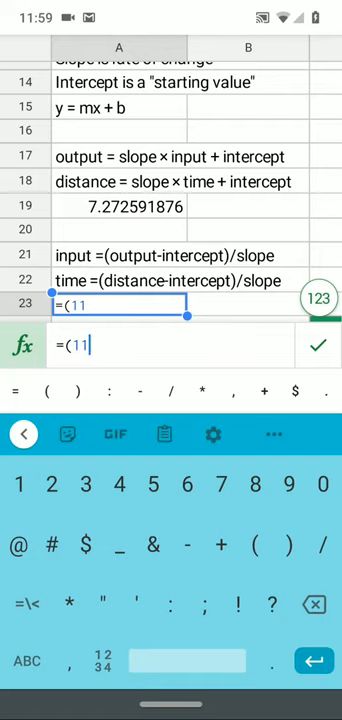
type("-B11")
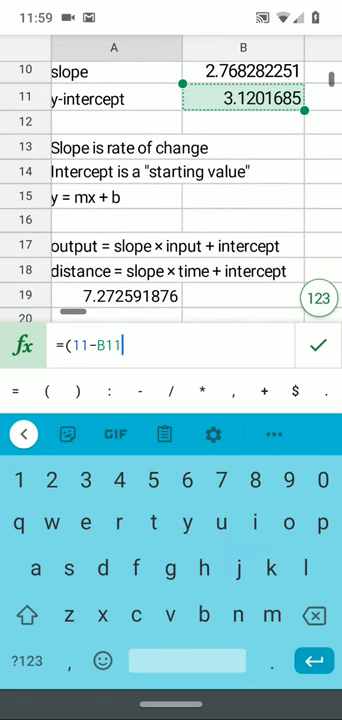
type(")/")
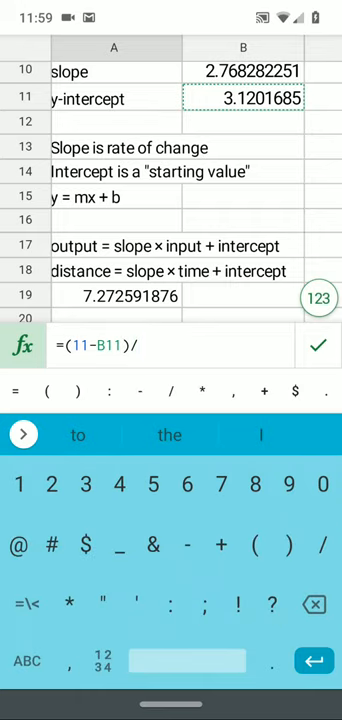
left_click(243, 71)
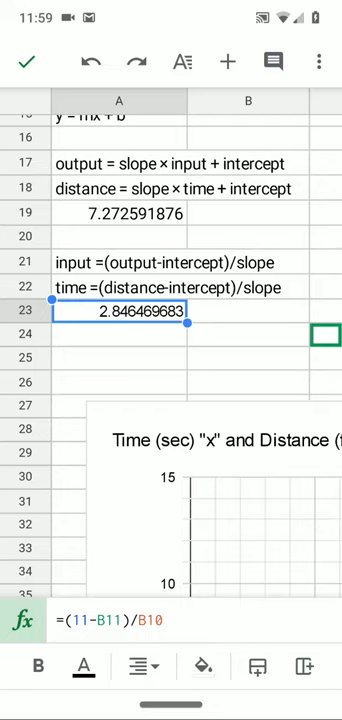
scroll("down", 3)
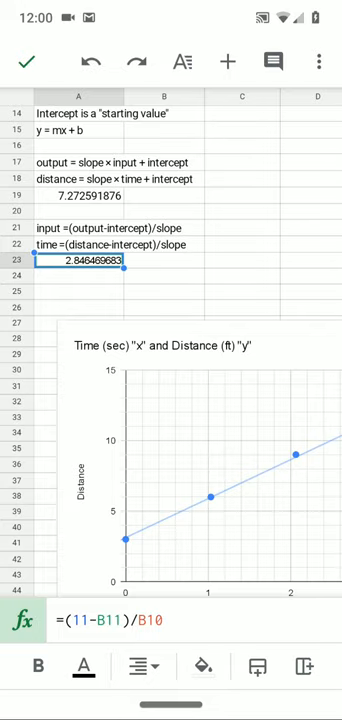
scroll("up", 3)
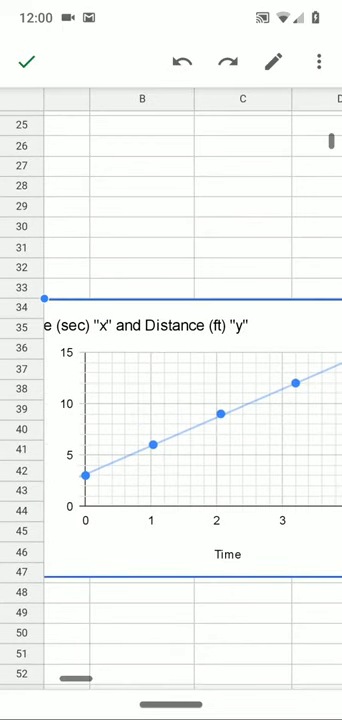
scroll("right", 3)
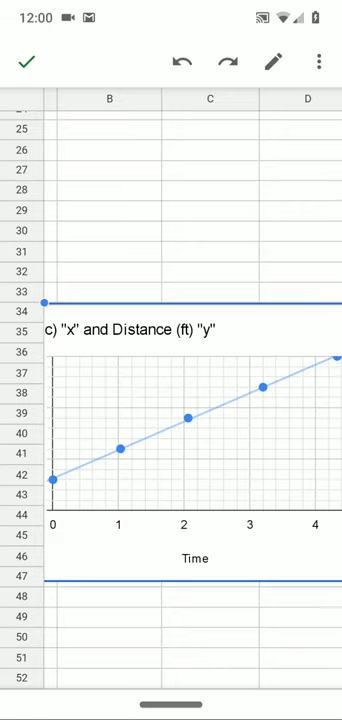
scroll("left", 3)
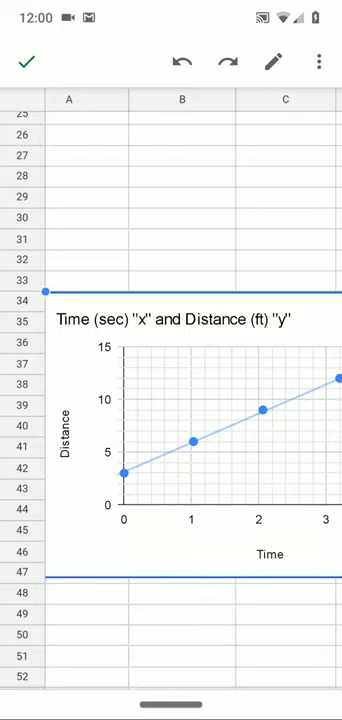
scroll("up", 3)
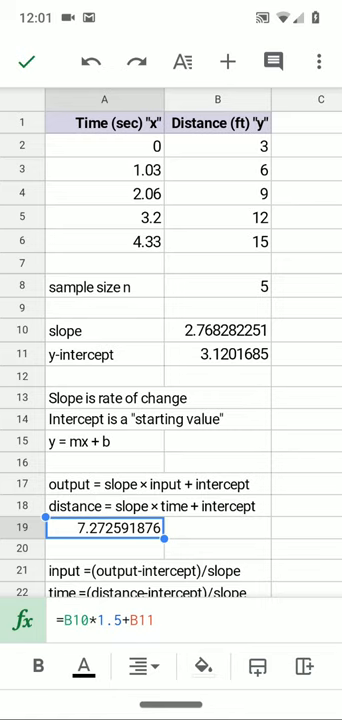
Scroll down the sheet, then select header cell A1, 'Time (sec) "x"'.
scroll("down", 3)
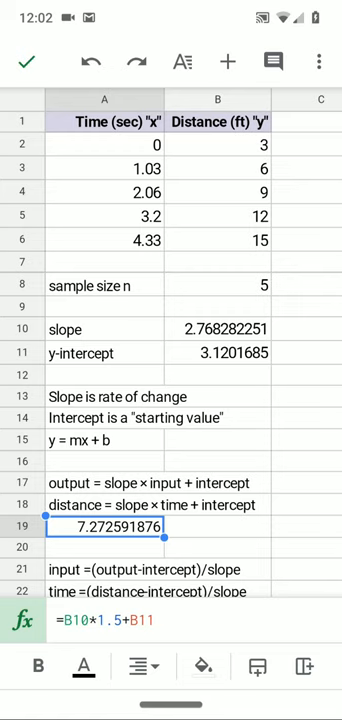
left_click(105, 122)
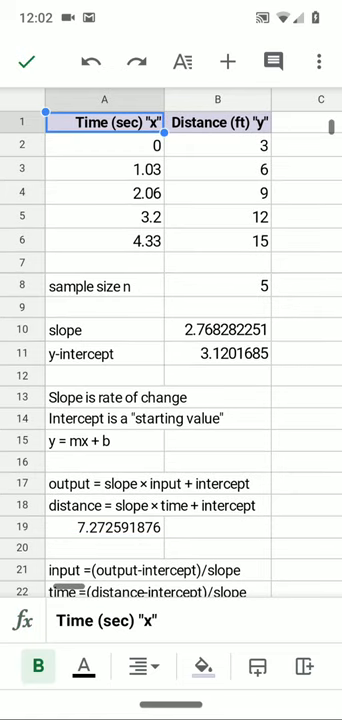